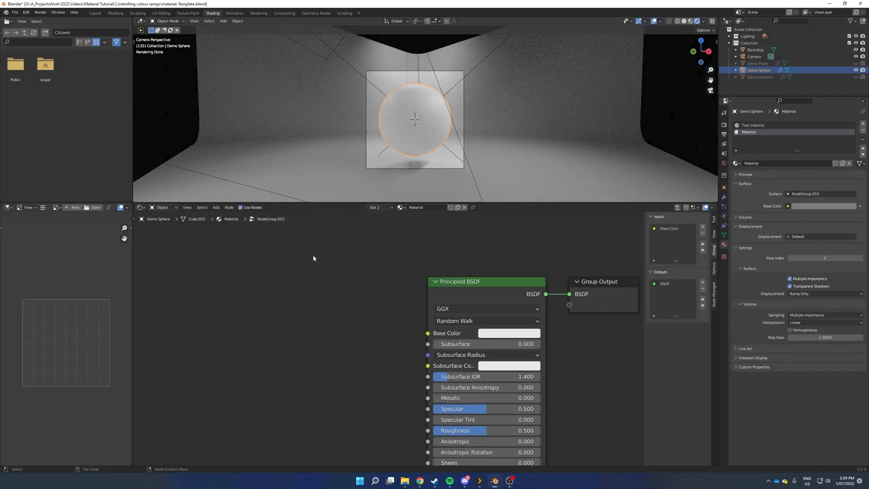
# Step: Add a ColorRamp node and place it to feed the Principled BSDF's Base Color
pyautogui.write('co')
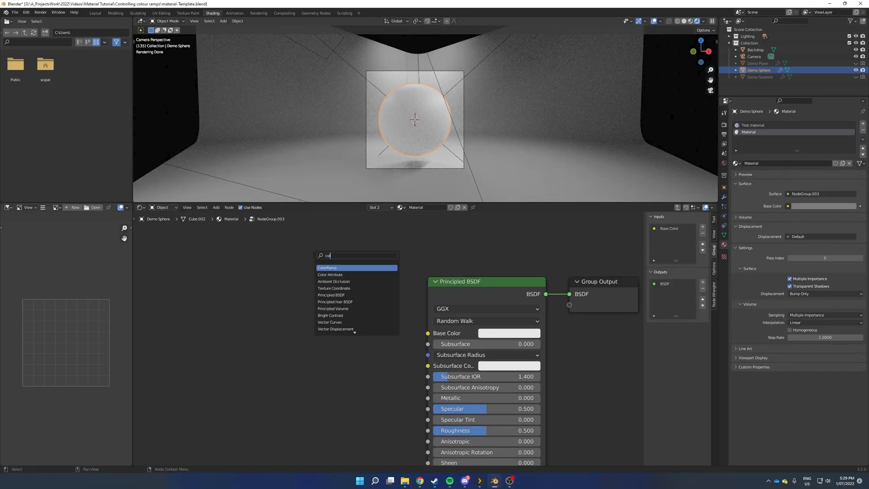
pyautogui.click(326, 268)
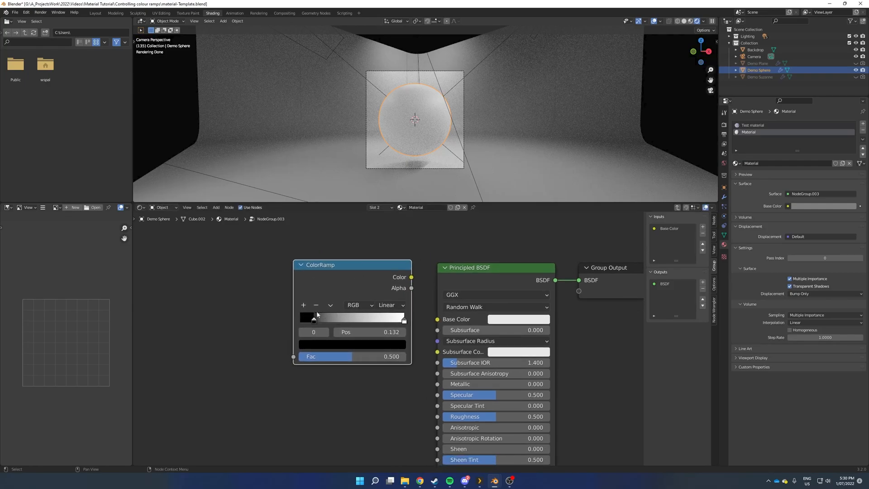
pyautogui.click(311, 317)
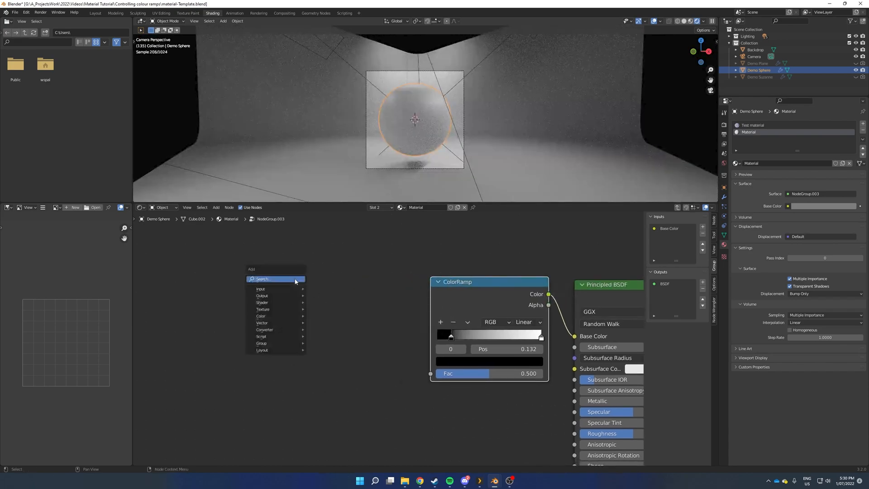
# Step: Add a Noise Texture node beside the ColorRamp in the node group
pyautogui.write('noise')
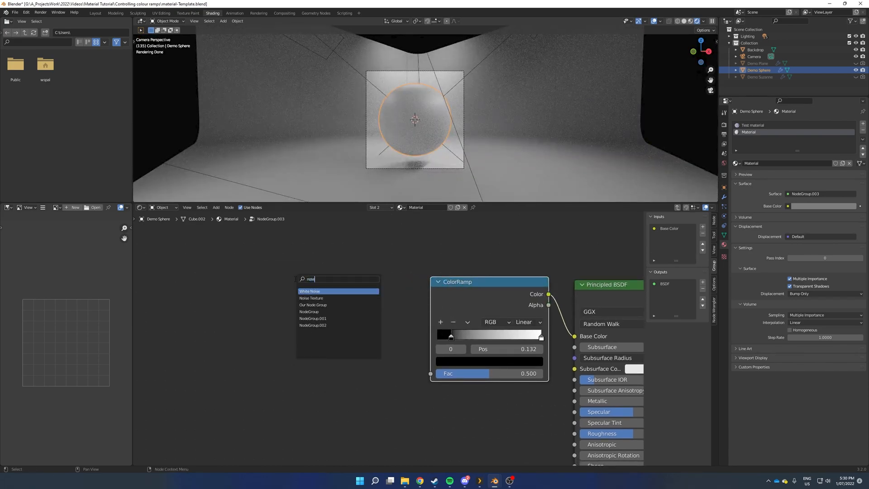
pyautogui.click(311, 298)
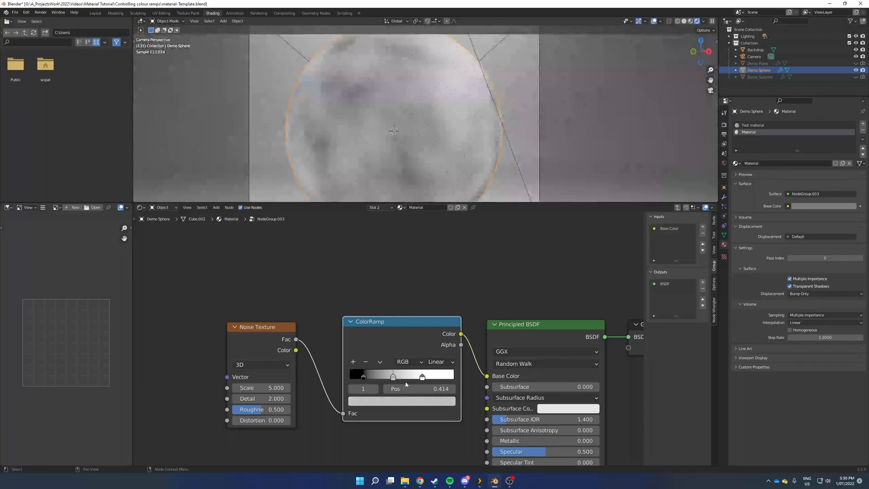
# Step: Slide a ColorRamp colour stop along the ramp to shape the cloudy noise contrast
pyautogui.moveTo(394, 376); pyautogui.dragTo(435, 377)
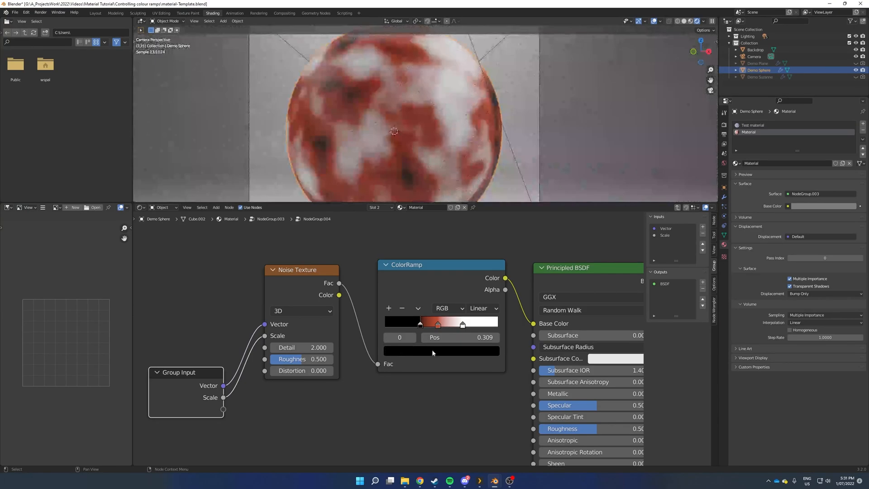
# Step: Set a ramp stop to red, then search 'co' to bring in a second ColorRamp
pyautogui.click(463, 323)
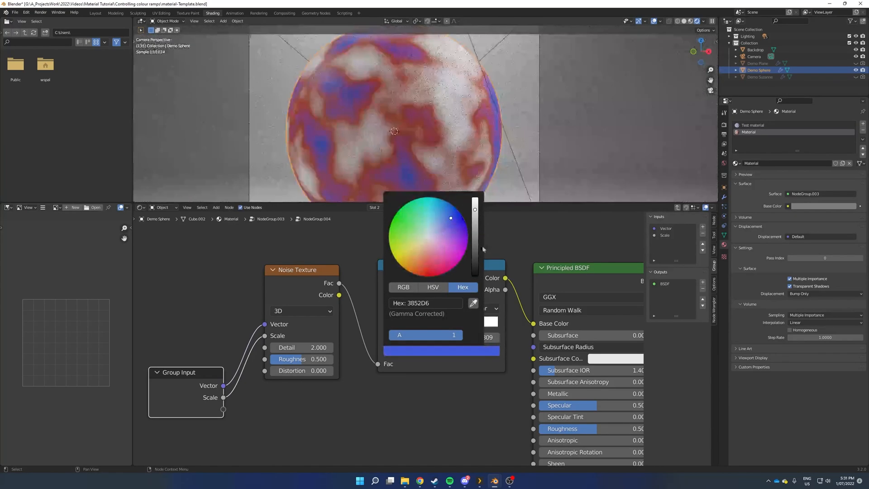
pyautogui.click(389, 376)
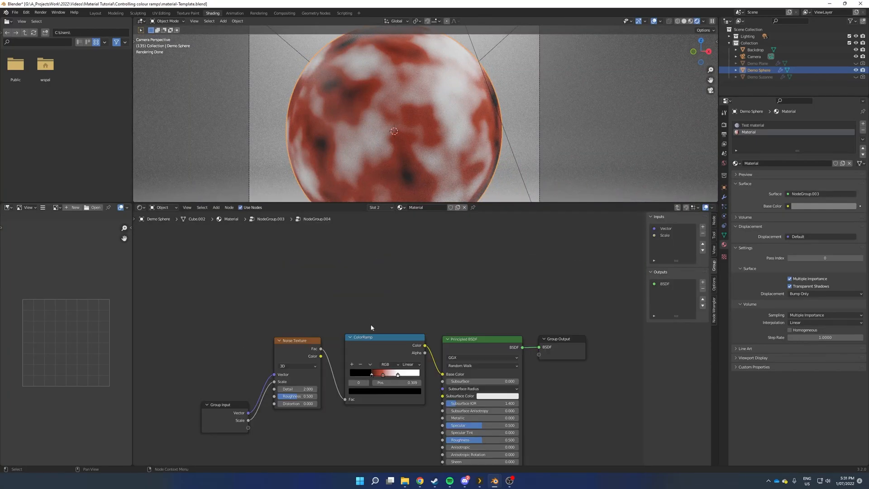
pyautogui.write('co')
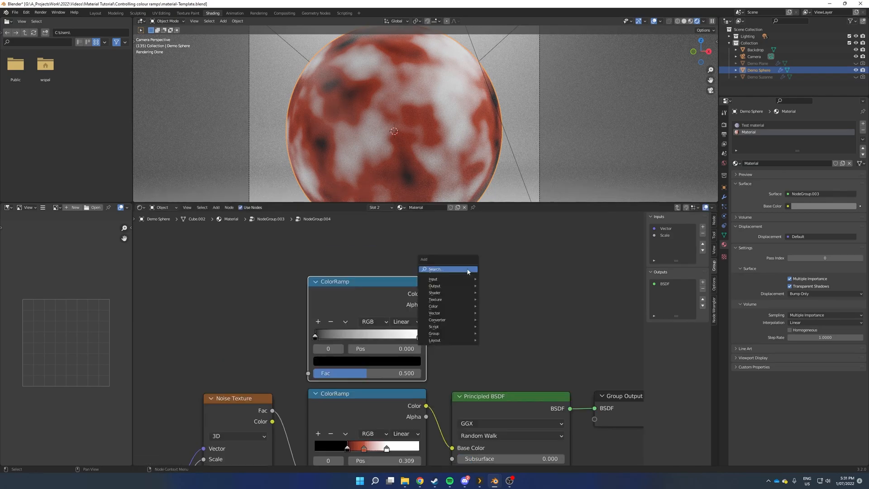
# Step: Add the ColorRamp node and select its middle colour stop for the black-to-red mix
pyautogui.click(433, 306)
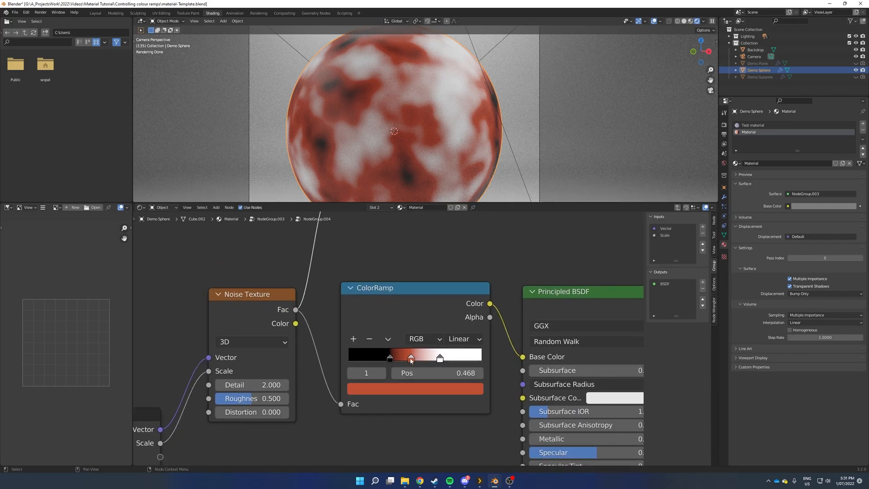
pyautogui.click(414, 388)
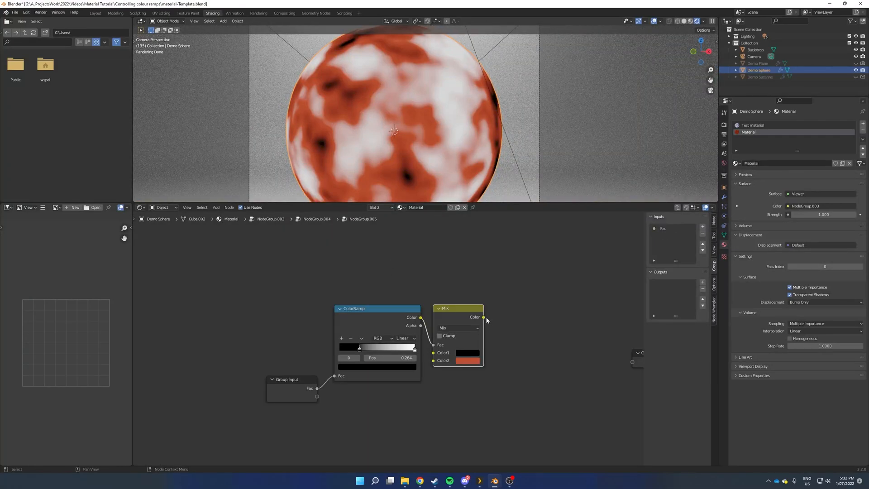
# Step: Wire the first Mix result into the second Mix's Color1 and choose its Color2
pyautogui.moveTo(483, 317); pyautogui.dragTo(632, 361)
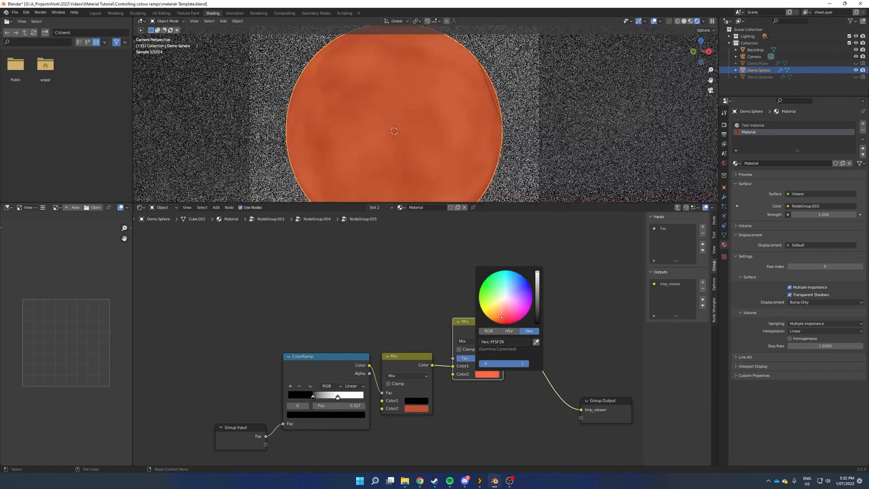
pyautogui.click(508, 331)
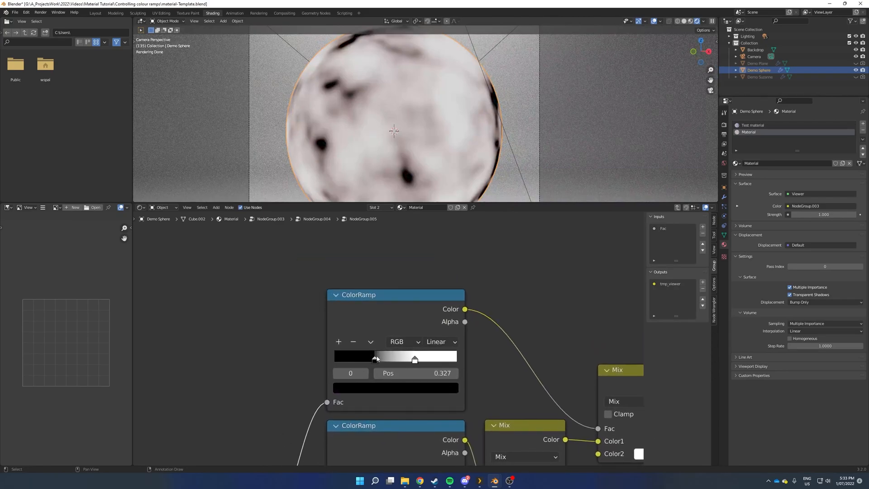
# Step: Nudge the second ColorRamp's dark stop rightward to sharpen the white blend
pyautogui.moveTo(375, 359); pyautogui.dragTo(387, 359)
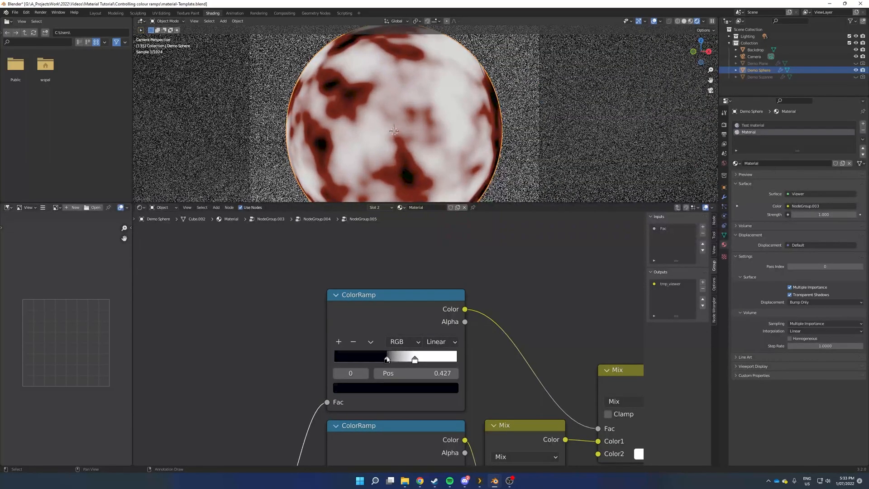
pyautogui.moveTo(387, 357); pyautogui.dragTo(390, 358)
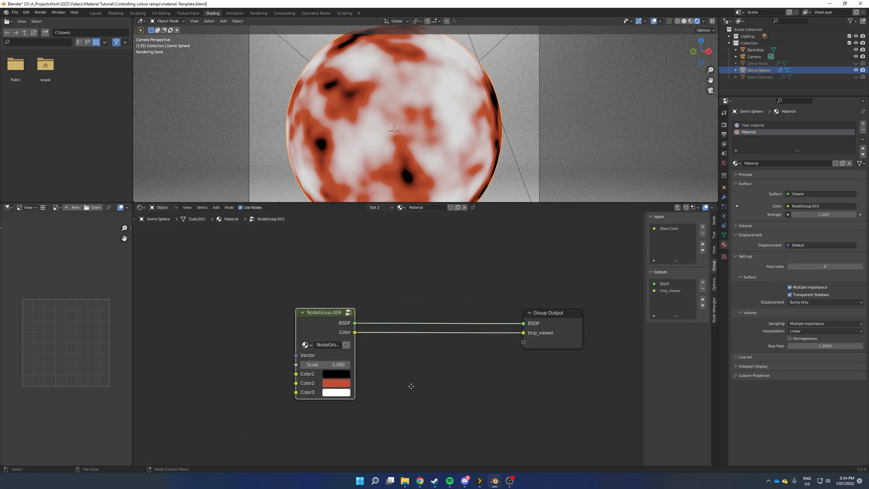
# Step: Raise the group's Scale to 7.2 for finer noise patches and pick a colour input
pyautogui.moveTo(324, 313); pyautogui.dragTo(392, 320)
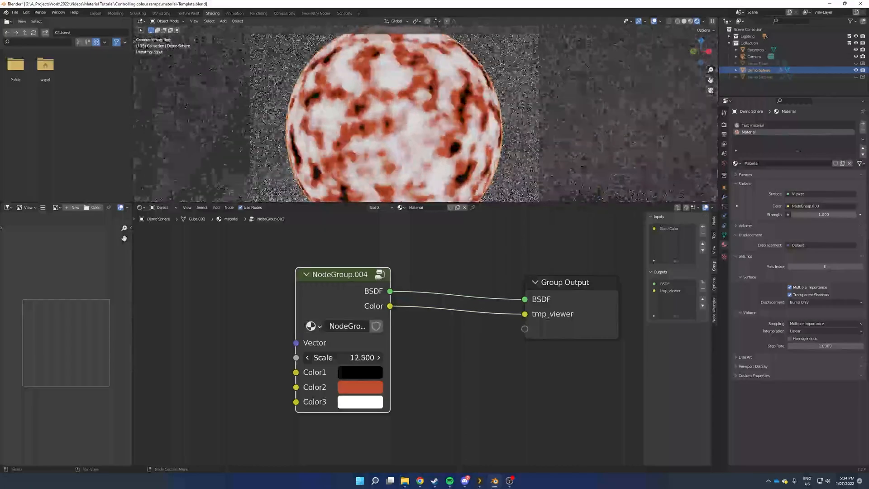
pyautogui.click(360, 387)
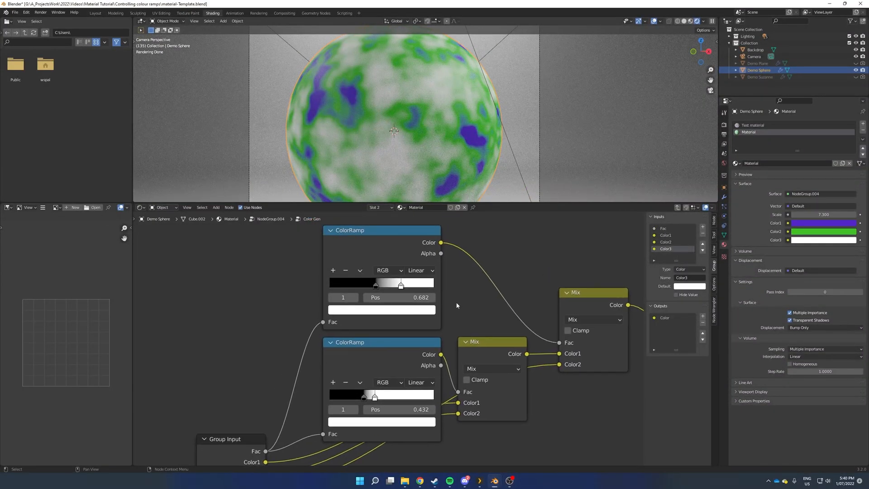
# Step: Adjust the new Falloff group input slider to 0.5 on the group node
pyautogui.moveTo(401, 285); pyautogui.dragTo(393, 284)
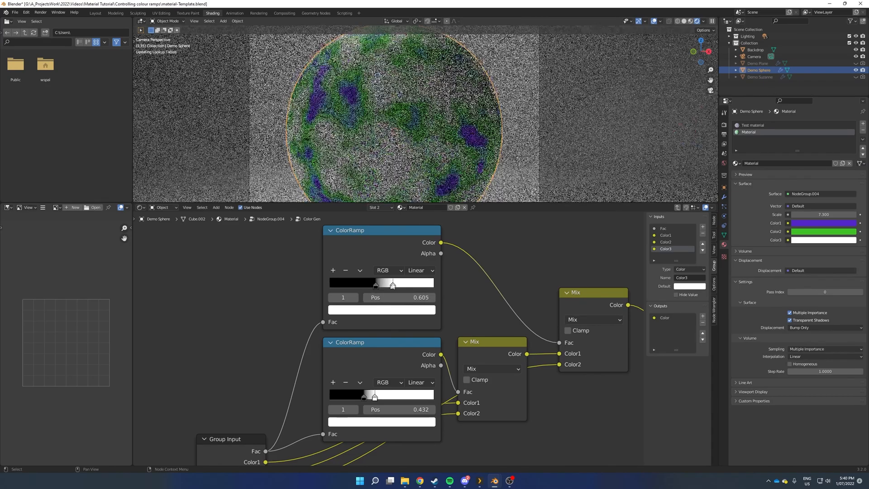
pyautogui.moveTo(391, 283); pyautogui.dragTo(395, 284)
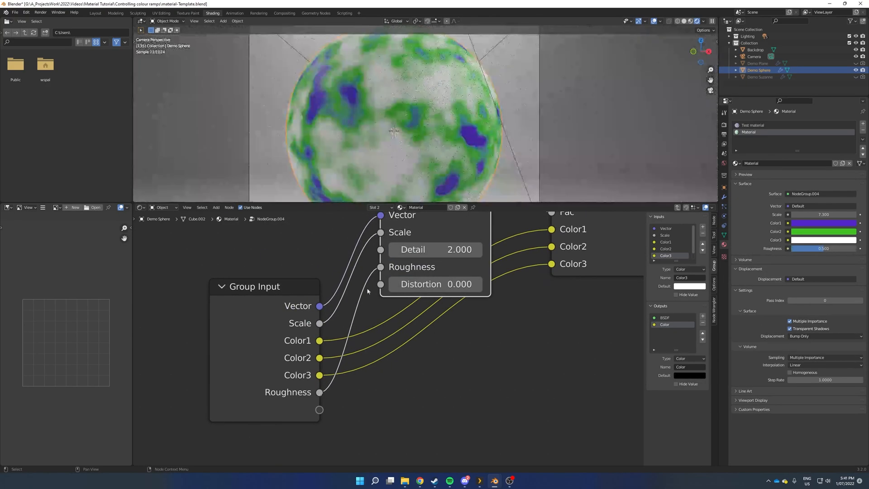
pyautogui.click(435, 266)
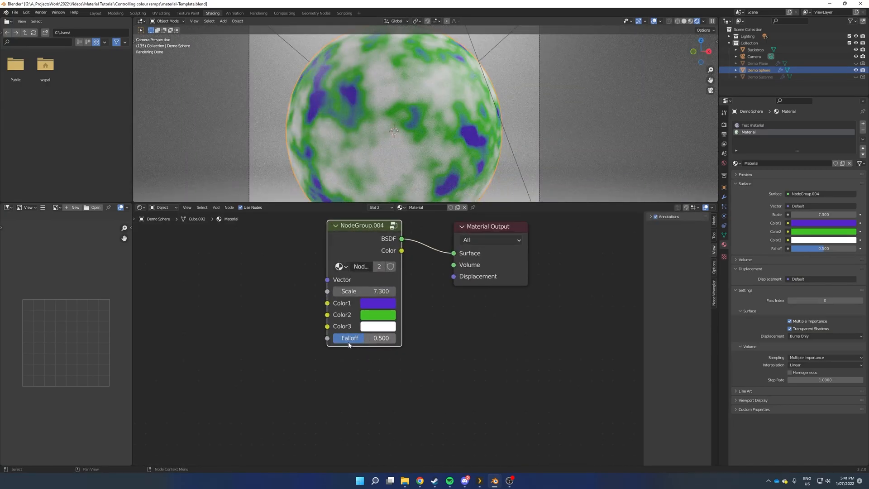
# Step: Enter the nested Color Gen group to reveal its colour ramps and mix nodes
pyautogui.rightClick(350, 338)
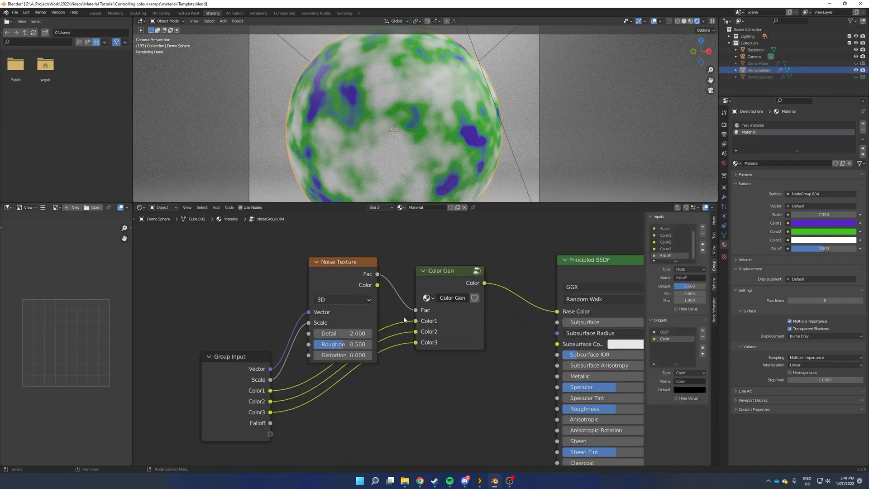
pyautogui.doubleClick(440, 271)
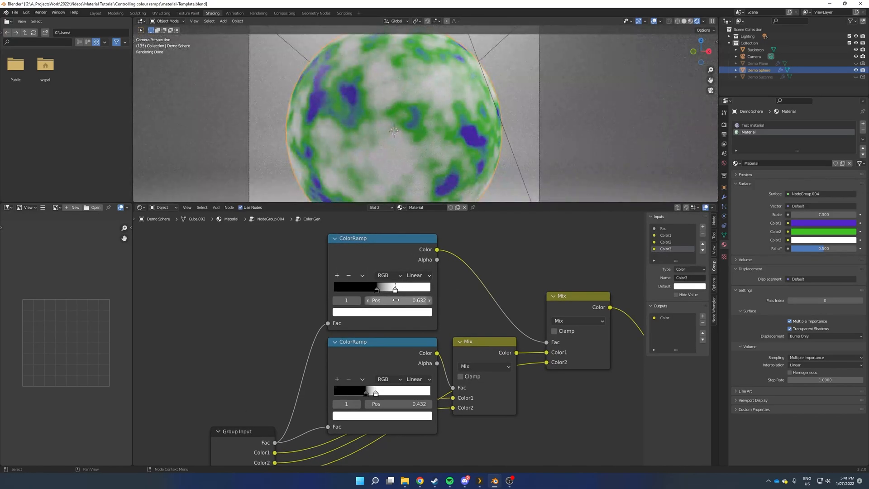
# Step: Add a Sum Values driver to the upper ColorRamp's stop position
pyautogui.rightClick(418, 300)
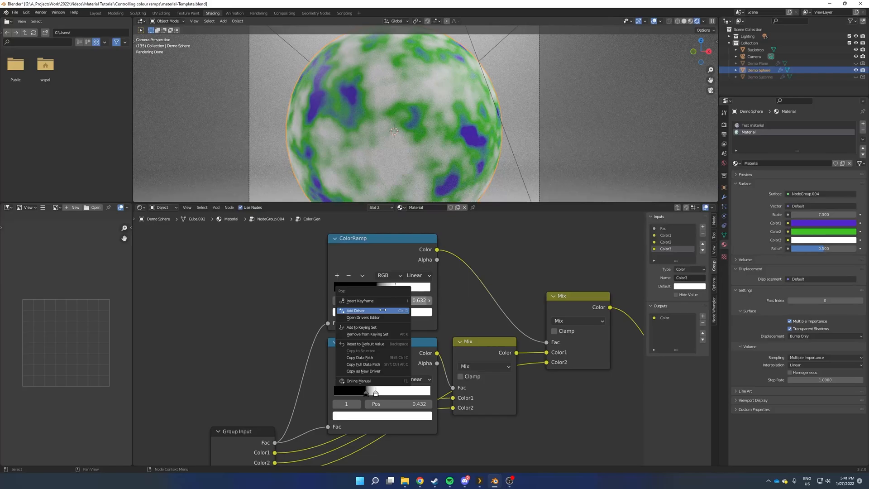
pyautogui.click(355, 311)
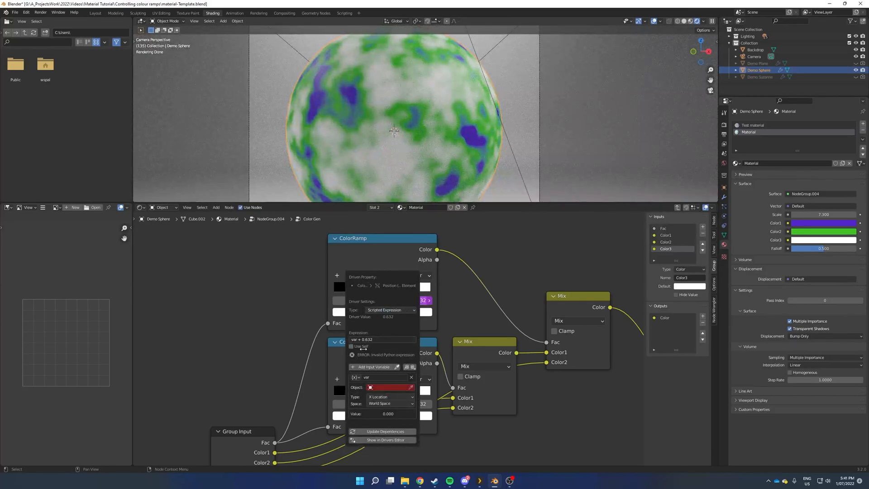
pyautogui.click(389, 310)
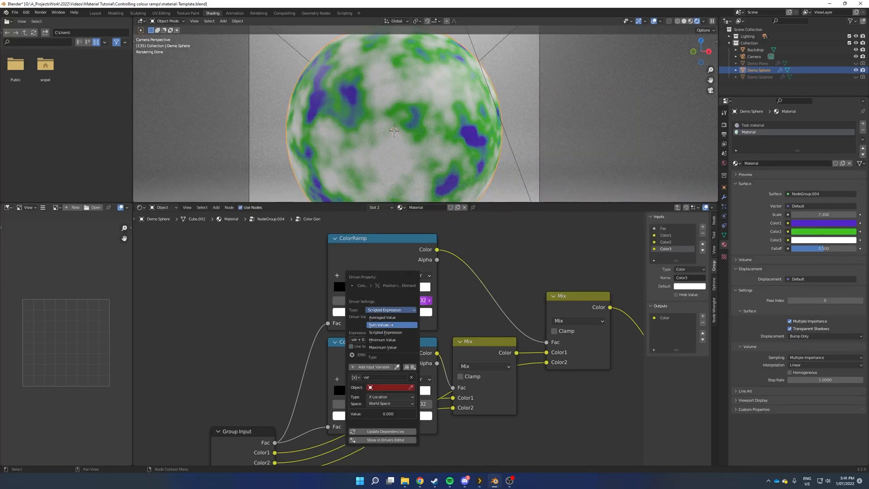
pyautogui.click(380, 325)
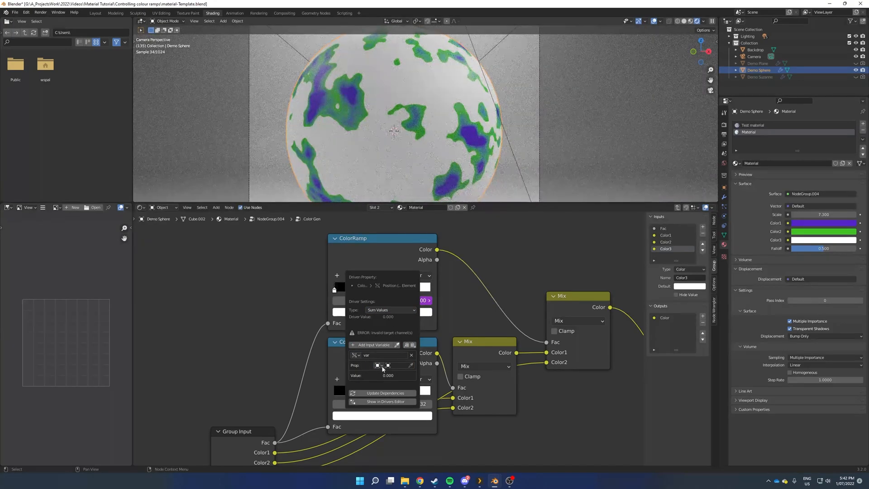
# Step: Point the driver at the Material's inputs[5].default_value and show it in the Drivers Editor
pyautogui.click(378, 365)
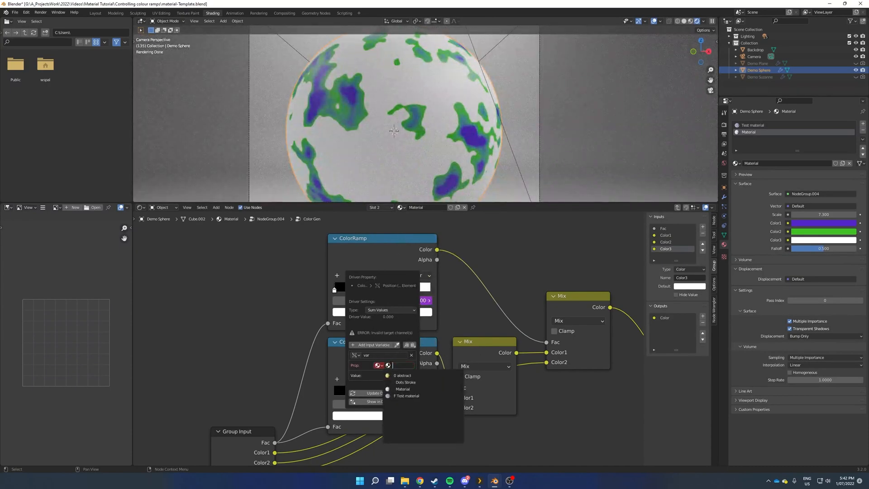
pyautogui.click(402, 389)
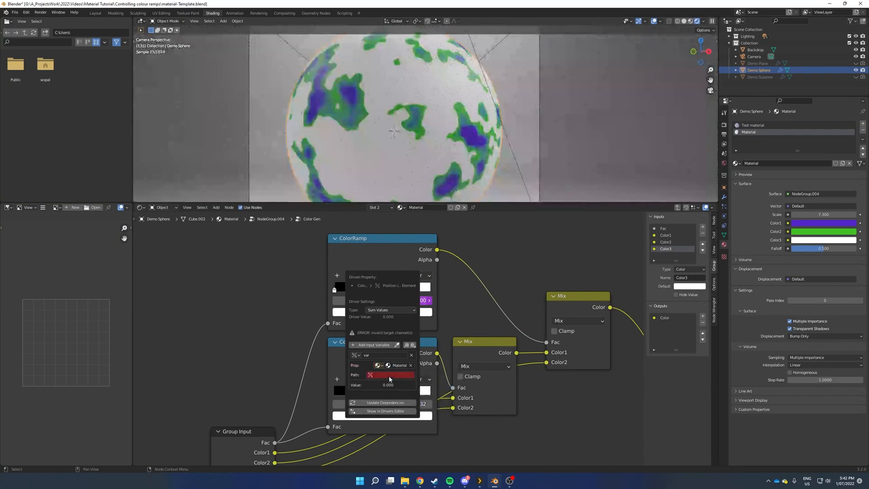
pyautogui.click(389, 375)
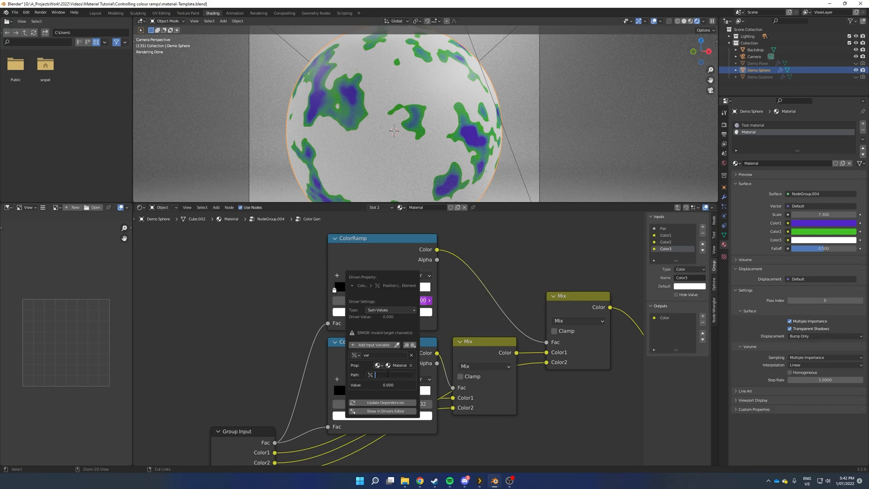
pyautogui.write('inputs[5].default_value')
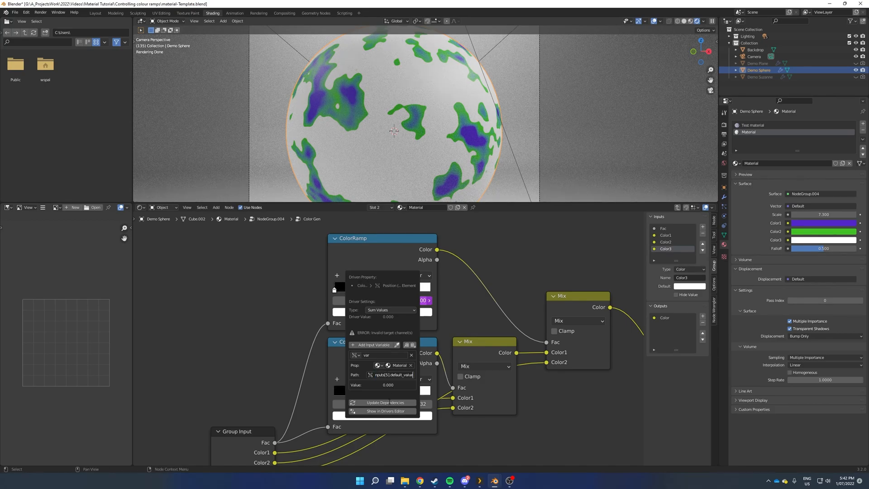
pyautogui.click(384, 411)
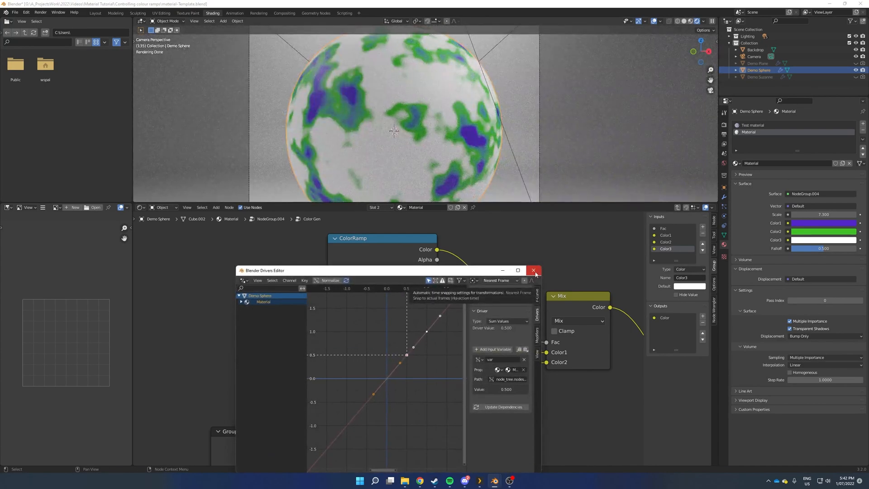
# Step: Raise NodeGroup.004's Falloff through 0.650 up to about 0.808, reshaping the sphere's mottling
pyautogui.click(534, 271)
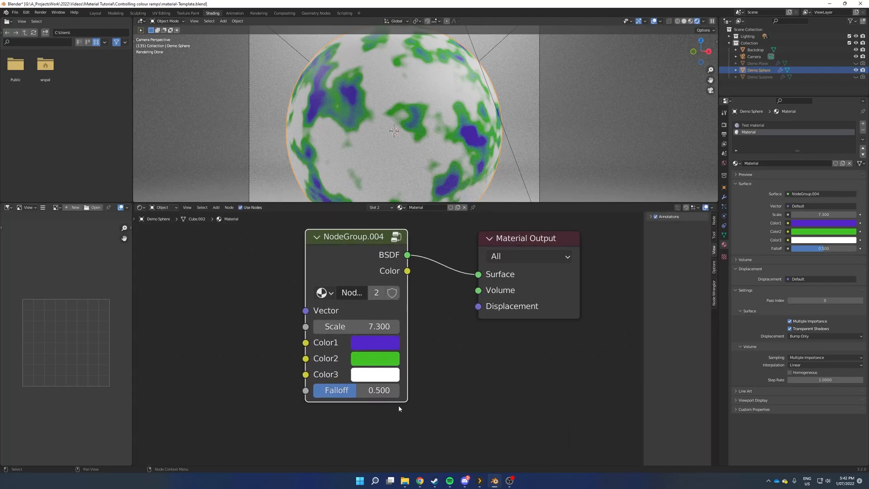
pyautogui.moveTo(379, 389); pyautogui.dragTo(355, 389)
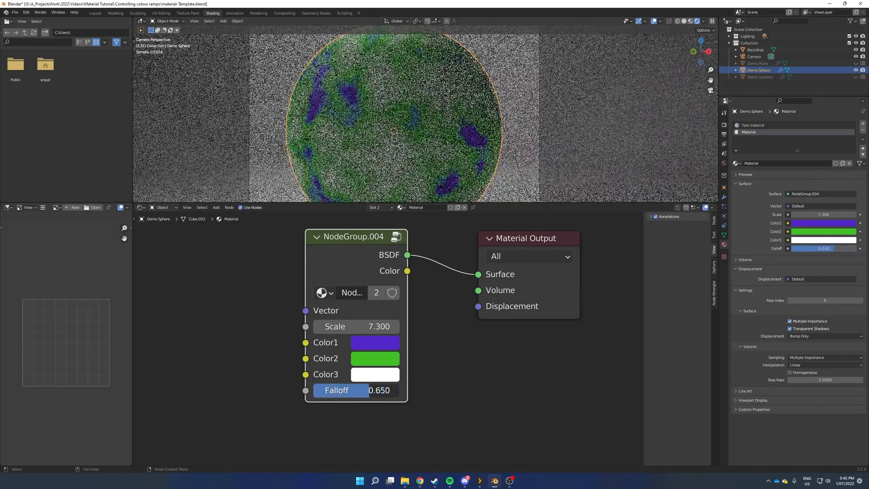
pyautogui.moveTo(337, 390); pyautogui.dragTo(366, 390)
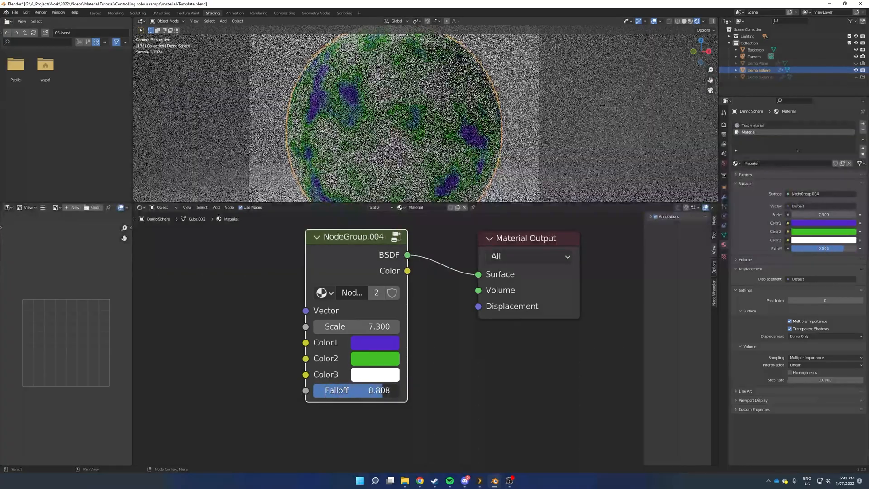